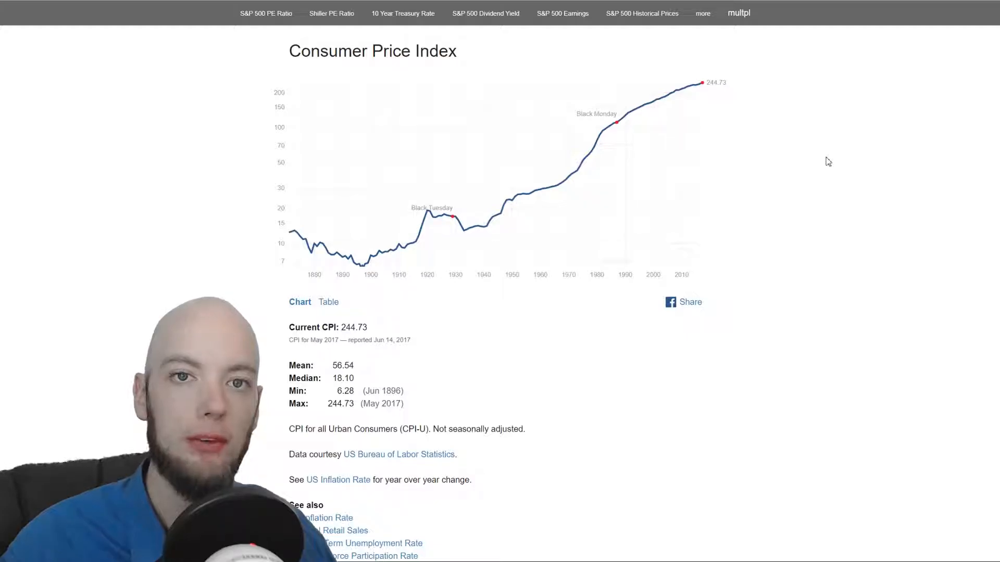
pyautogui.moveTo(880, 97)
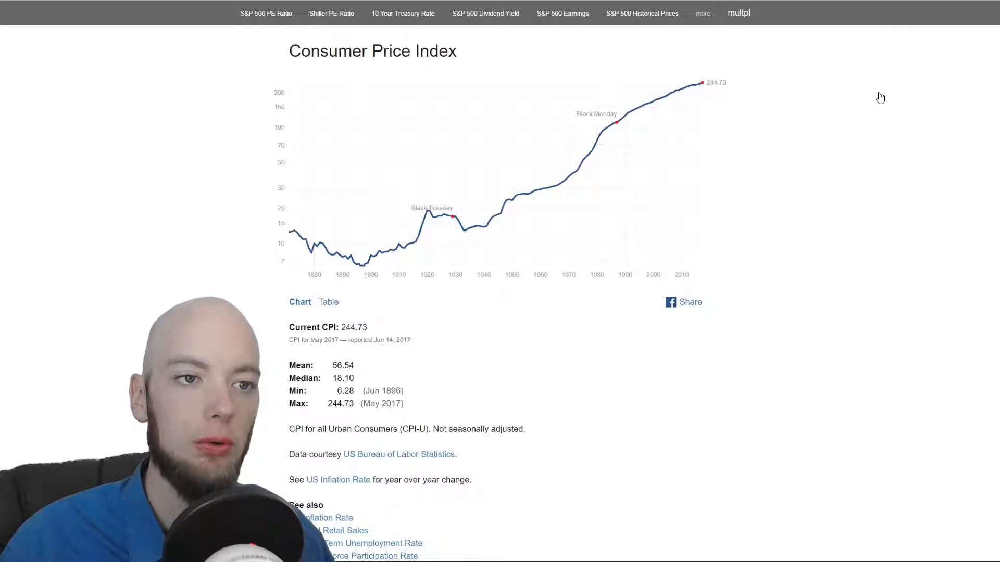
# Navigate from the Consumer Price Index page to the site map of all datasets
pyautogui.click(702, 12)
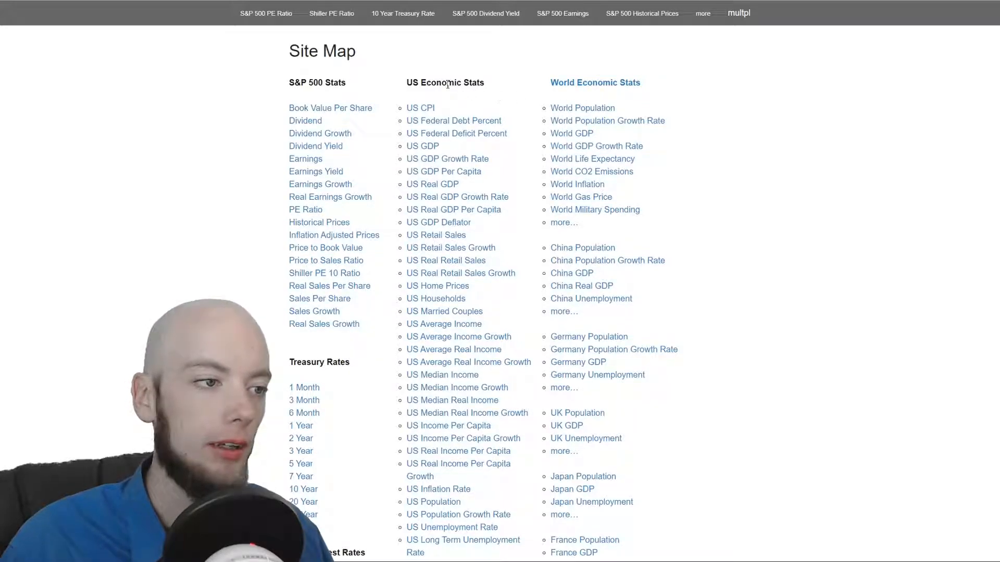
pyautogui.moveTo(510, 98)
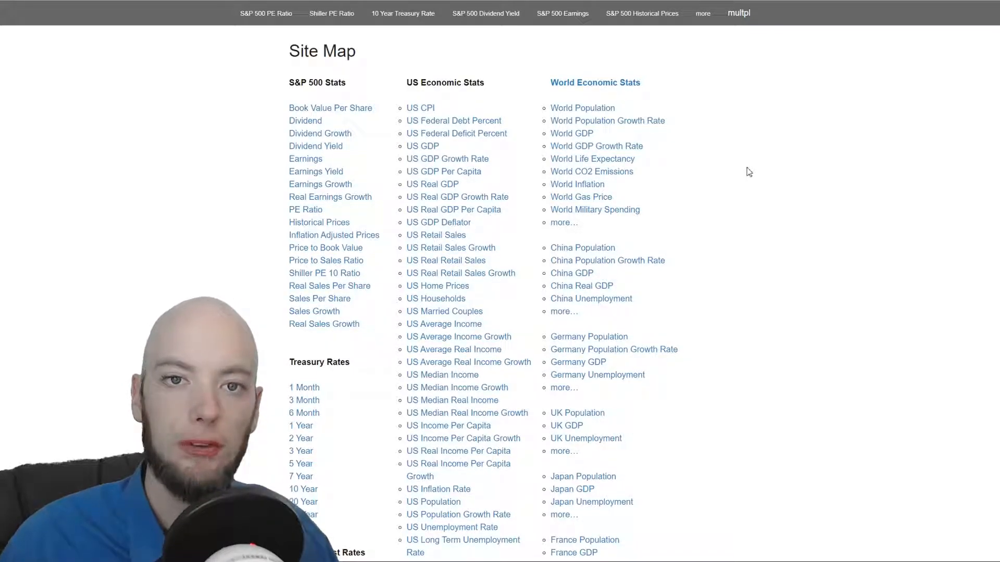
pyautogui.moveTo(505, 124)
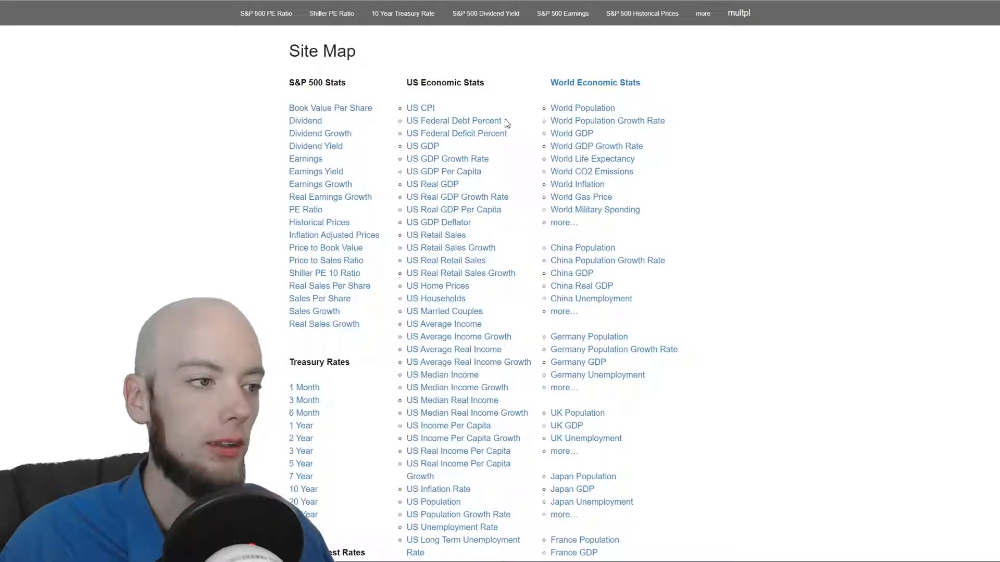
pyautogui.moveTo(396, 93)
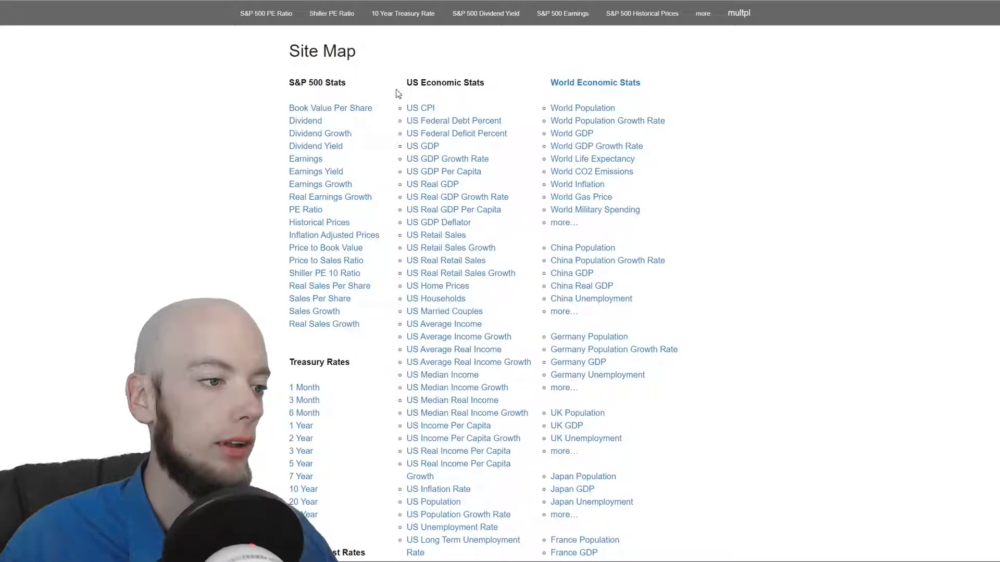
pyautogui.click(266, 12)
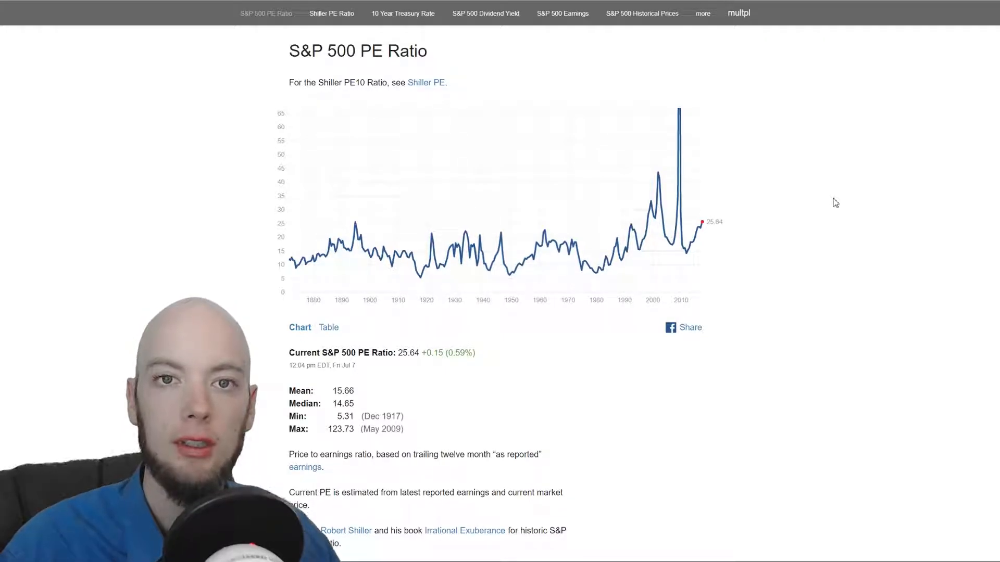
pyautogui.moveTo(818, 208)
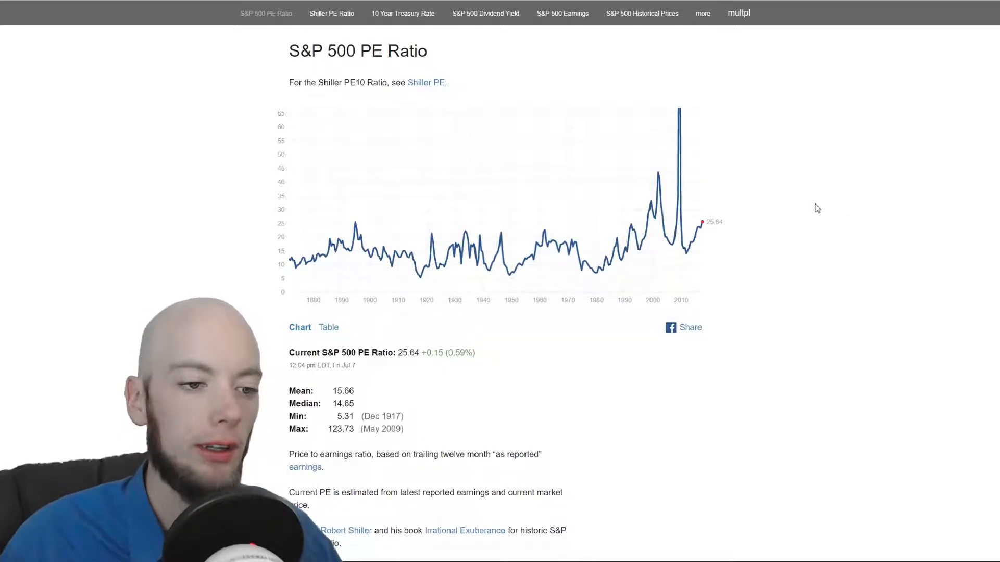
pyautogui.click(328, 327)
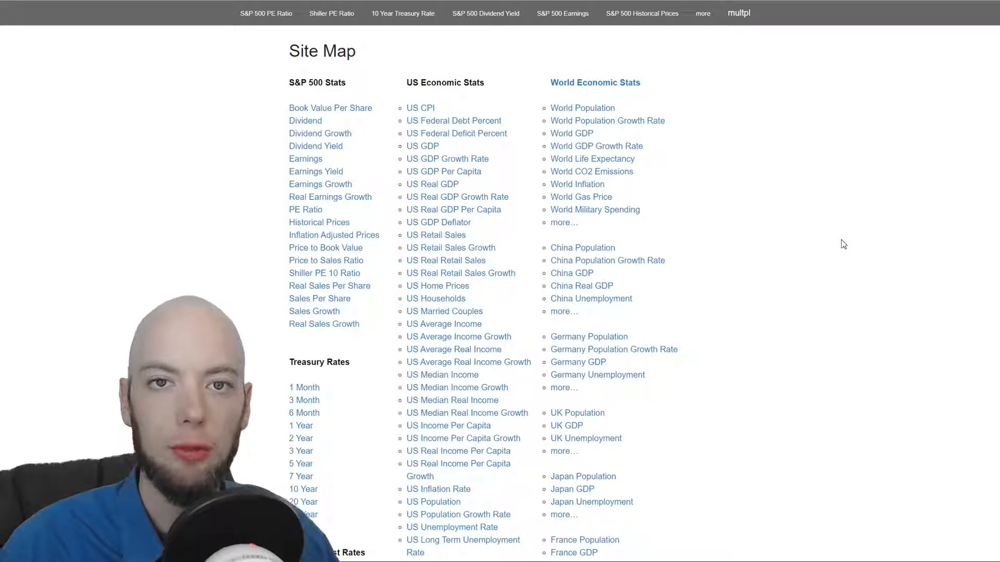
# View the 1 Year Treasury Rate chart since 1990 from the Treasury Rates section
pyautogui.click(300, 425)
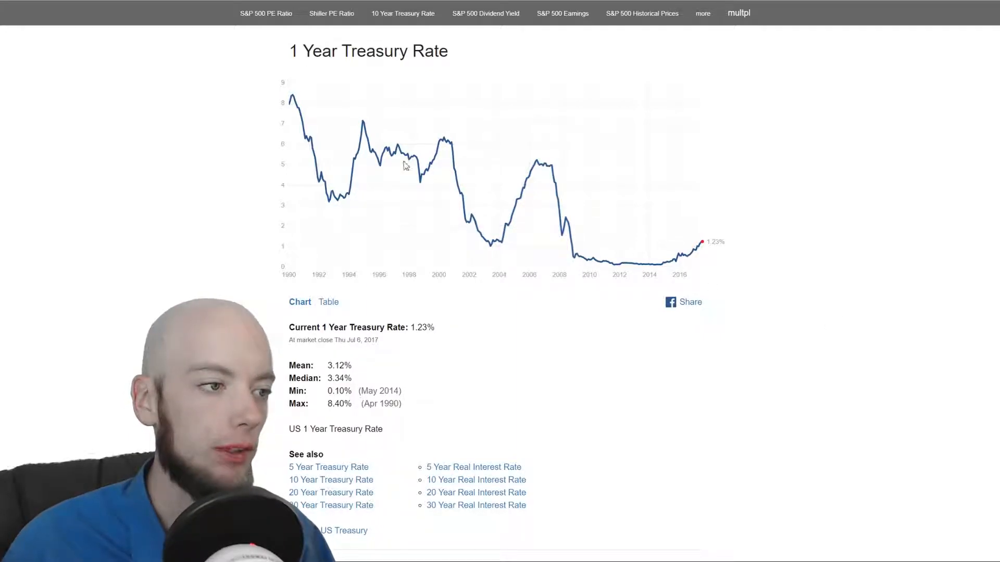
pyautogui.moveTo(767, 211)
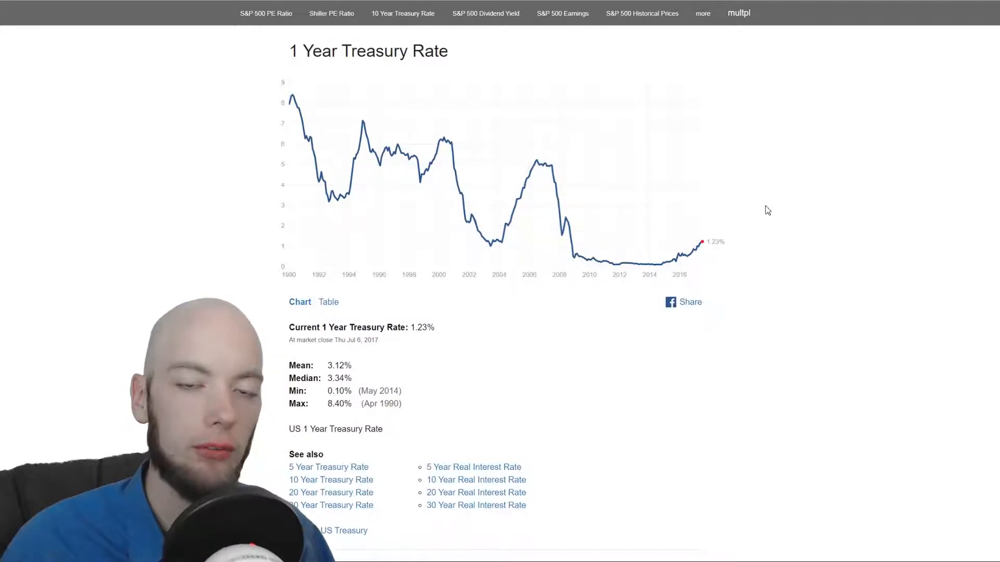
pyautogui.moveTo(826, 249)
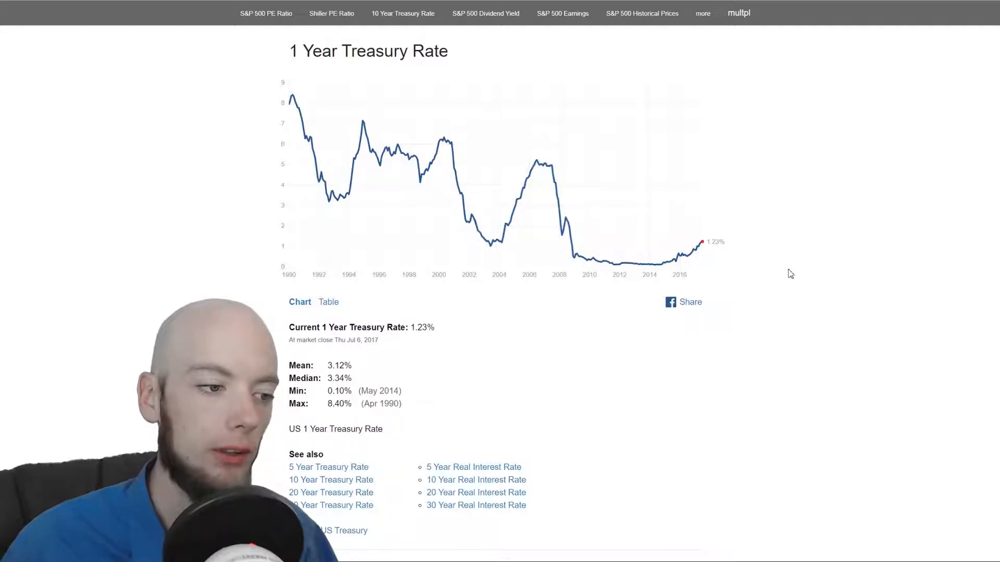
# View the S&P 500 PE Ratio as a yearly table, then its chart, and return to the site map
pyautogui.click(702, 12)
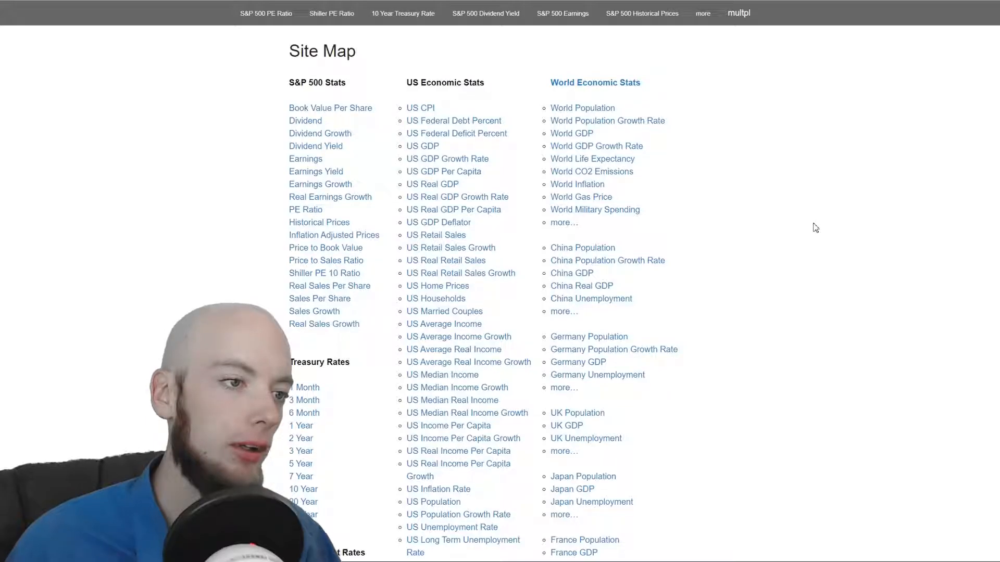
pyautogui.moveTo(450, 102)
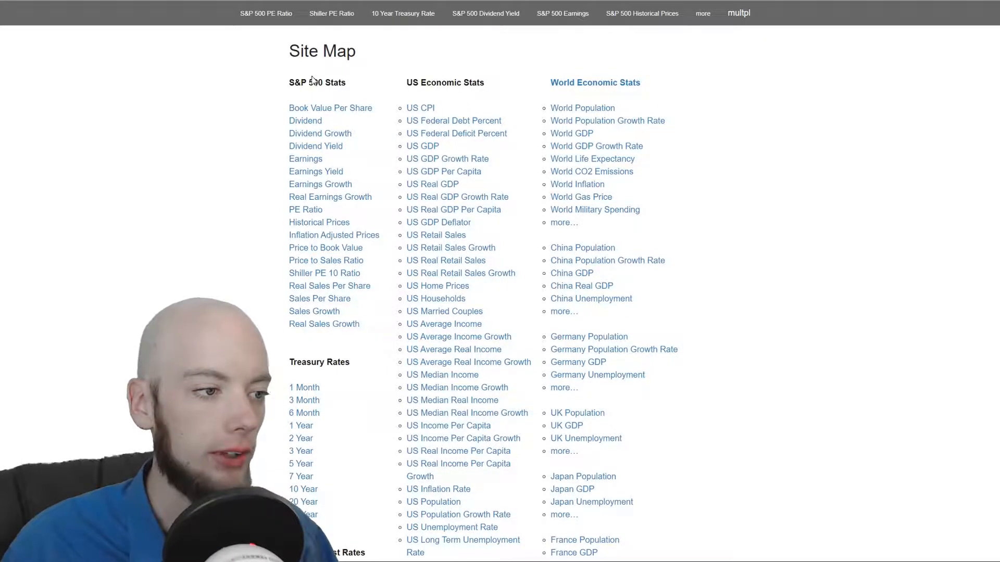
pyautogui.click(266, 13)
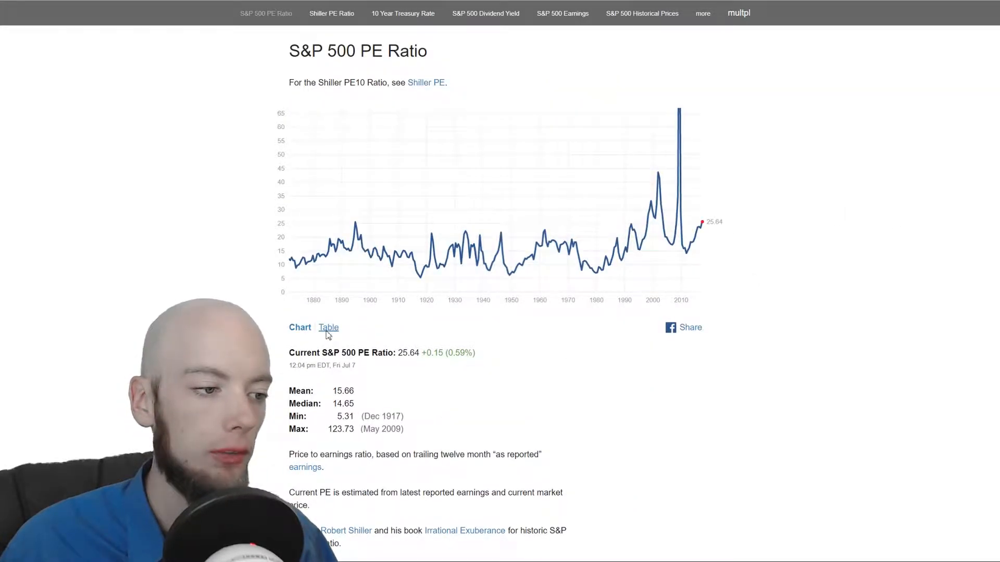
pyautogui.click(328, 327)
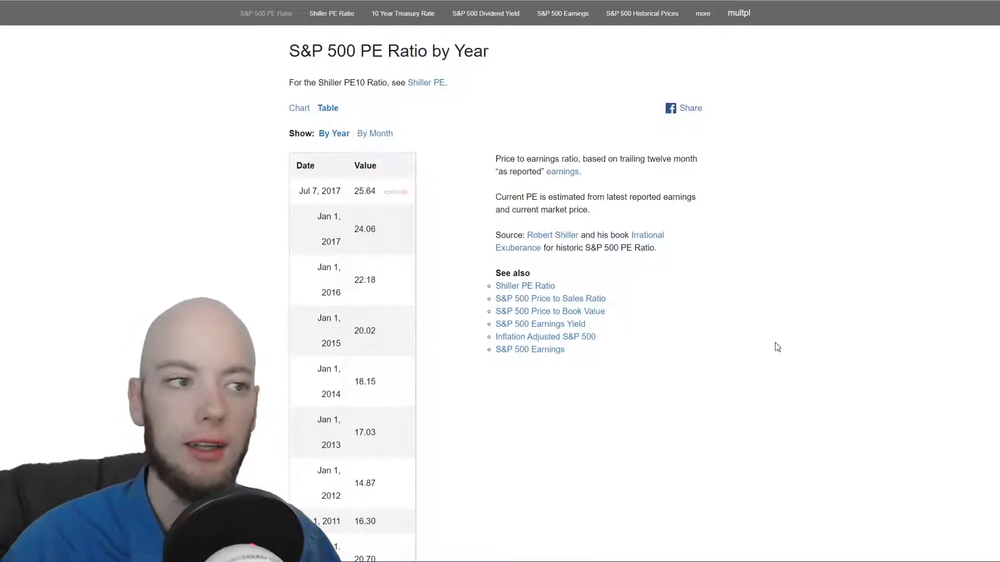
pyautogui.click(299, 107)
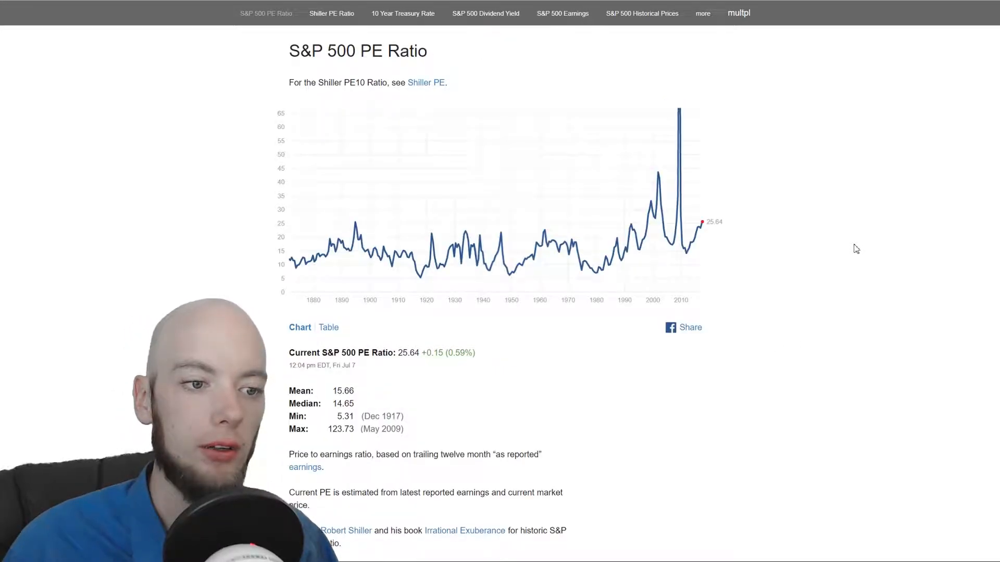
pyautogui.click(702, 13)
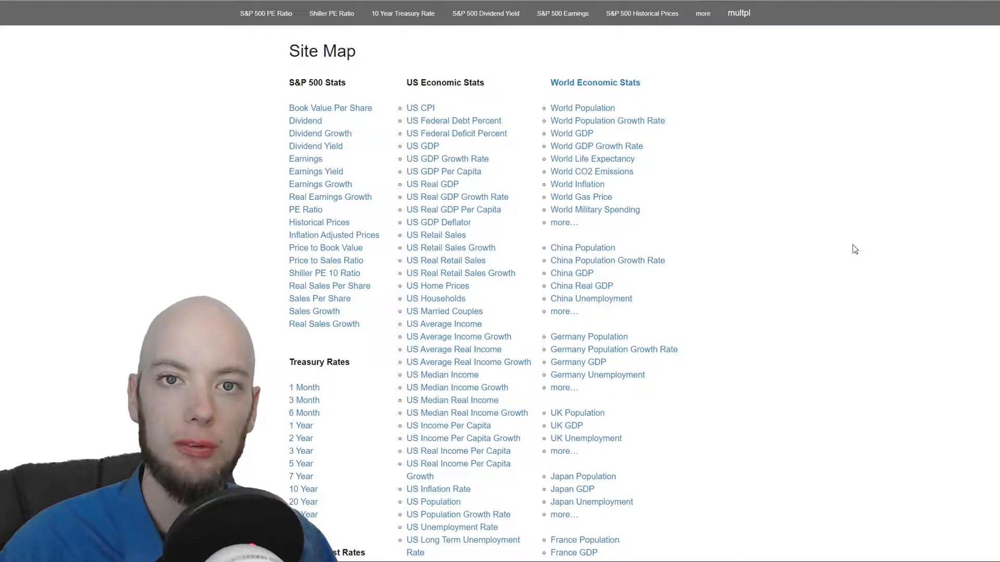
pyautogui.click(319, 134)
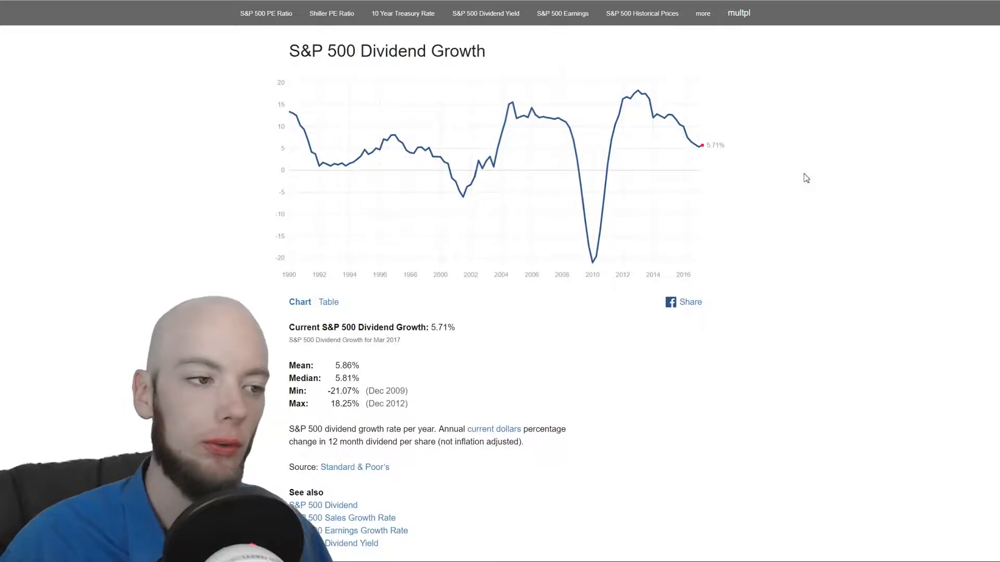
pyautogui.moveTo(431, 146)
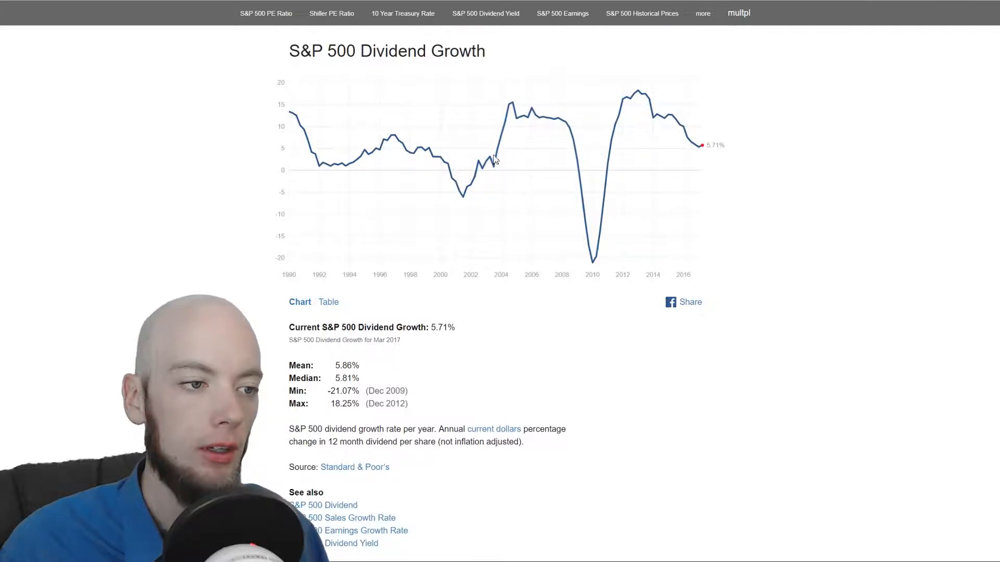
pyautogui.moveTo(538, 194)
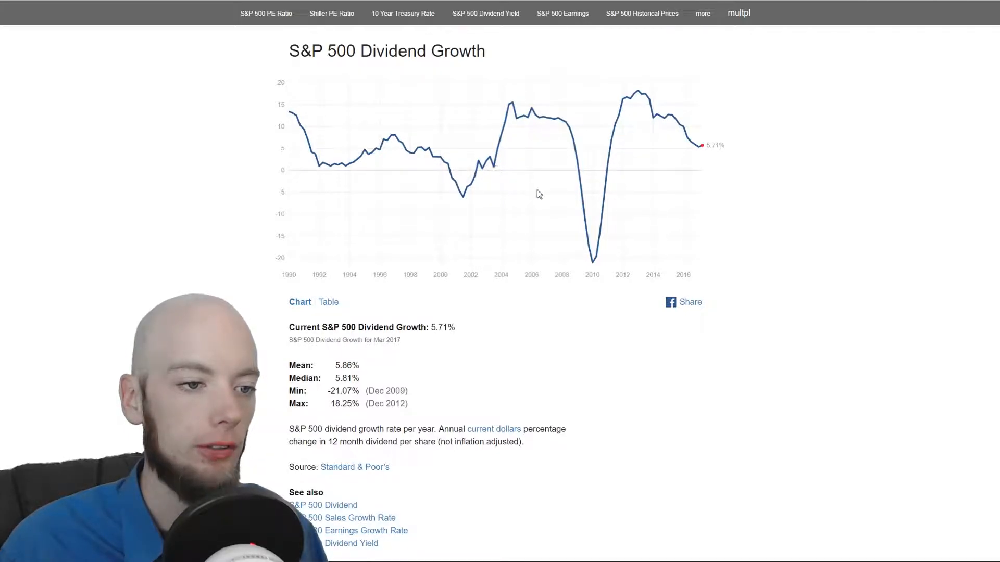
pyautogui.moveTo(585, 189)
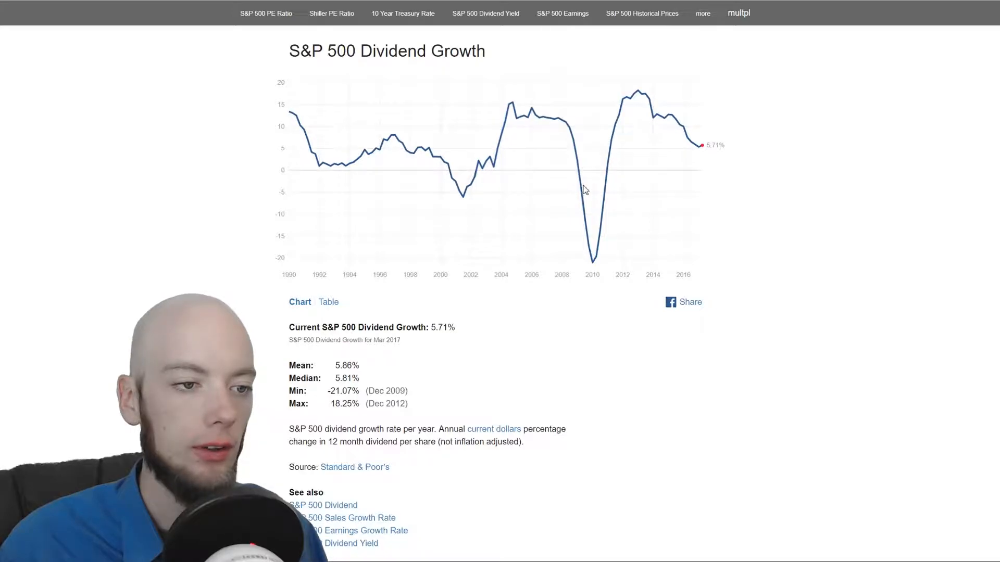
pyautogui.moveTo(609, 179)
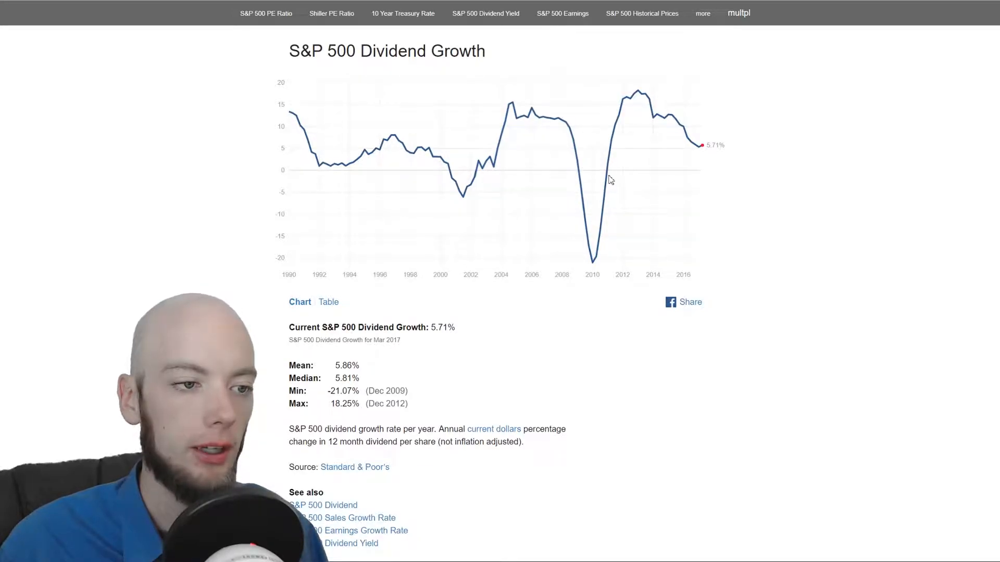
pyautogui.moveTo(861, 169)
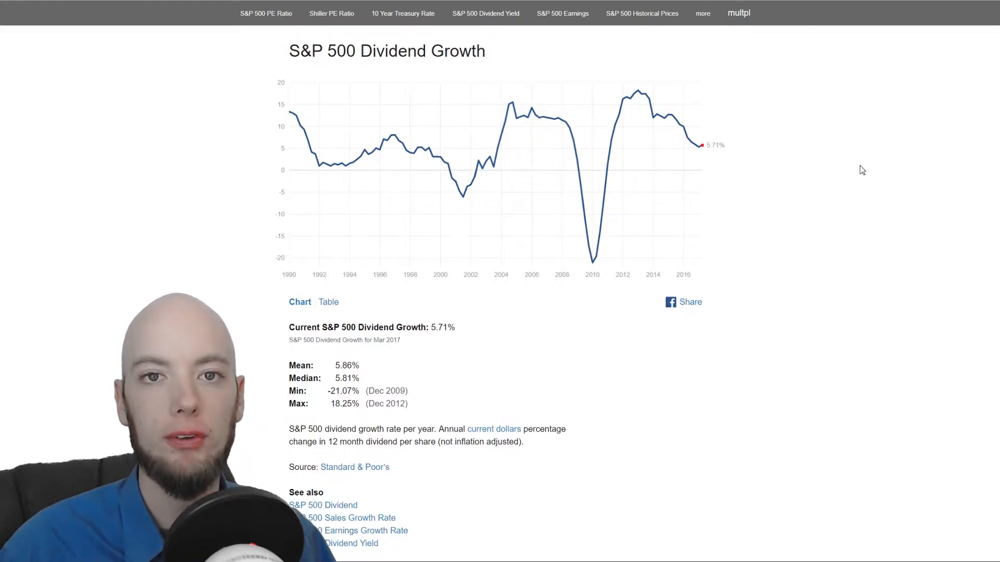
pyautogui.moveTo(62, 155)
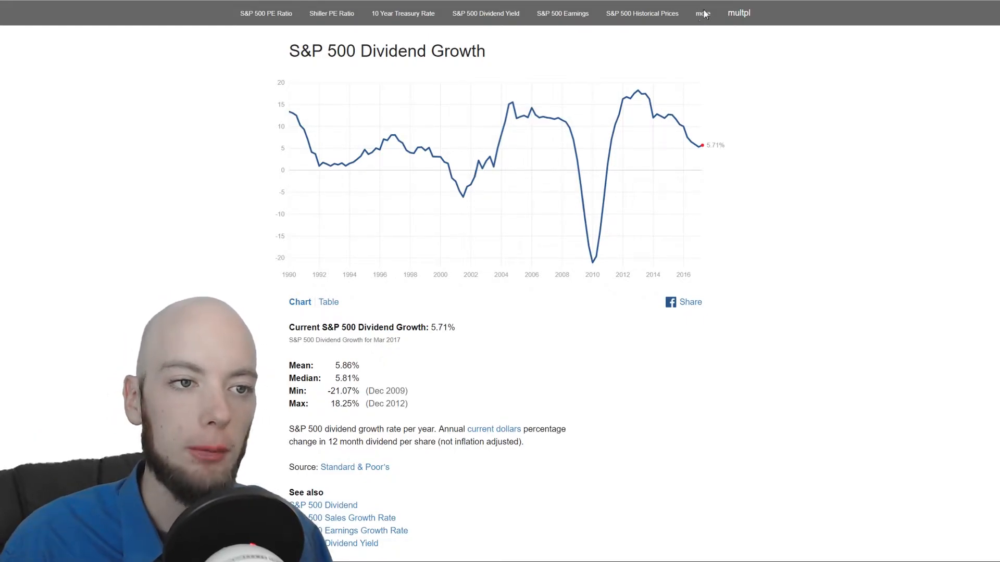
pyautogui.click(702, 13)
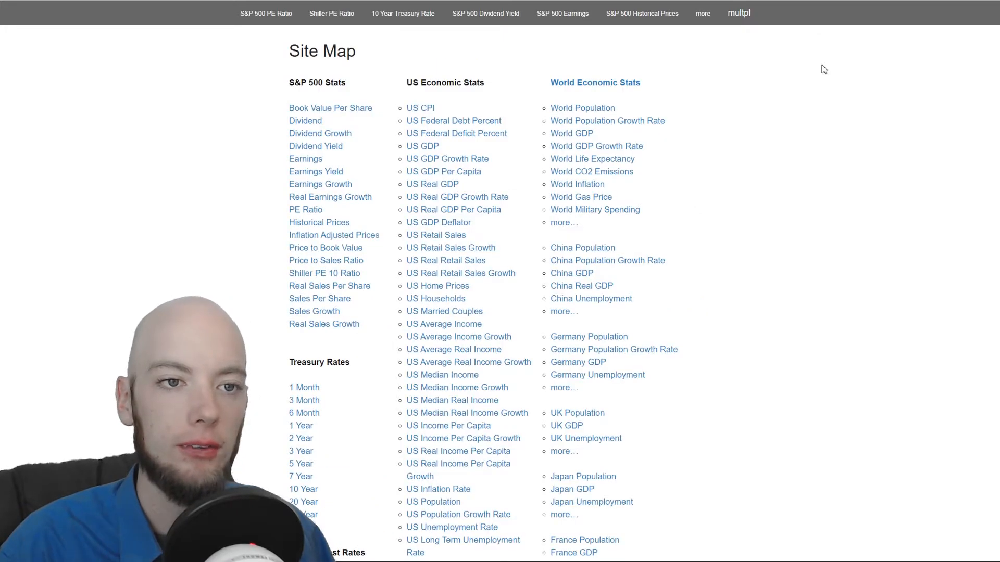